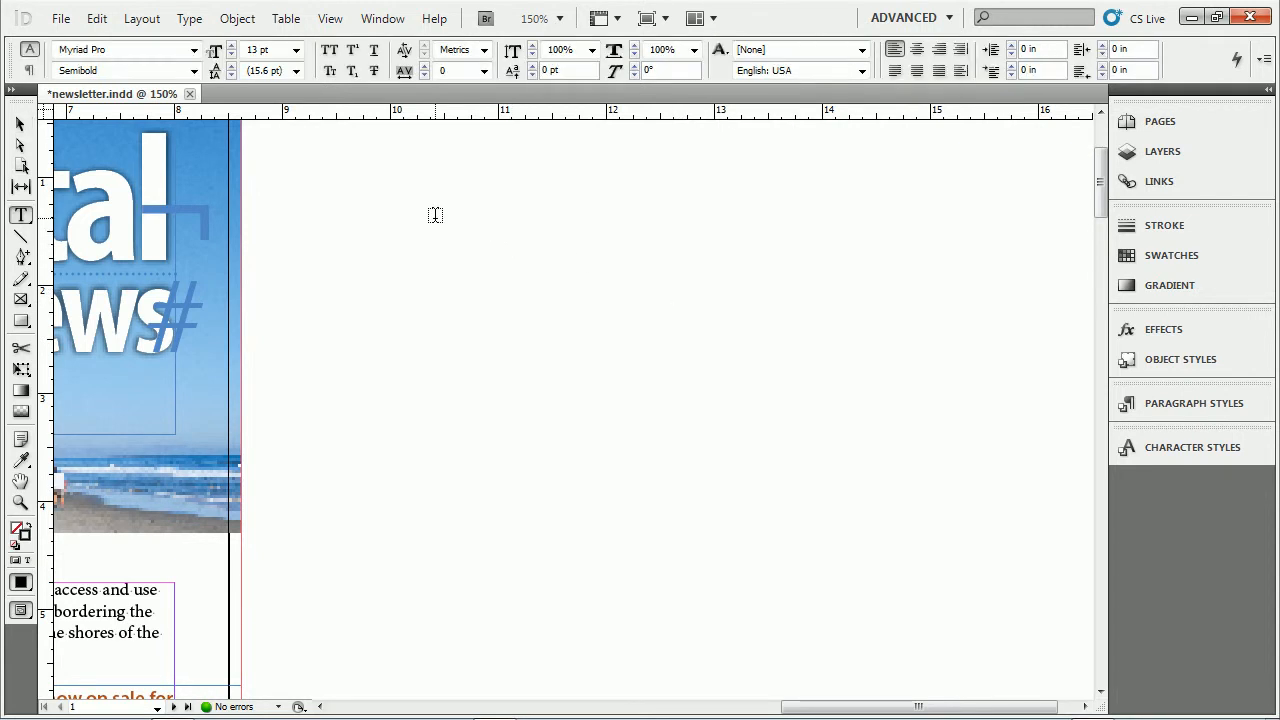
Step: Draw a text frame right of the masthead, enter test text, and show the Paragraph Styles panel
left_click_drag(400, 218, 780, 508)
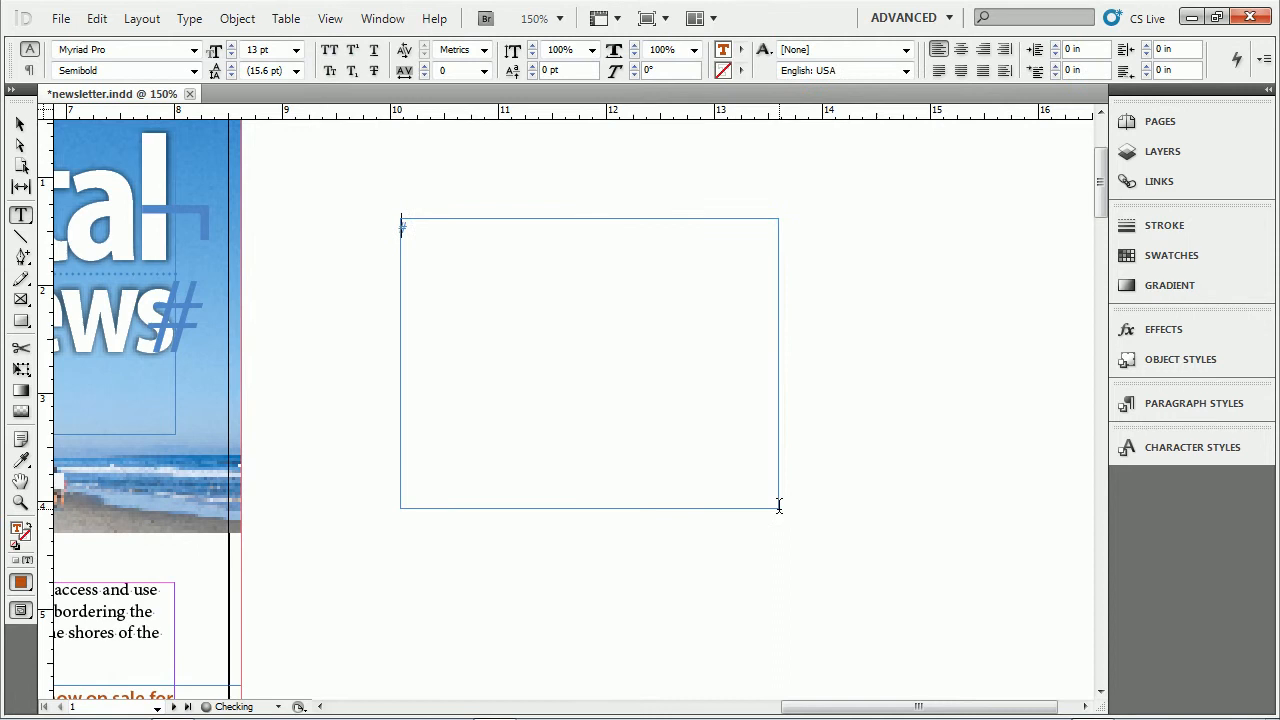
type("Headline")
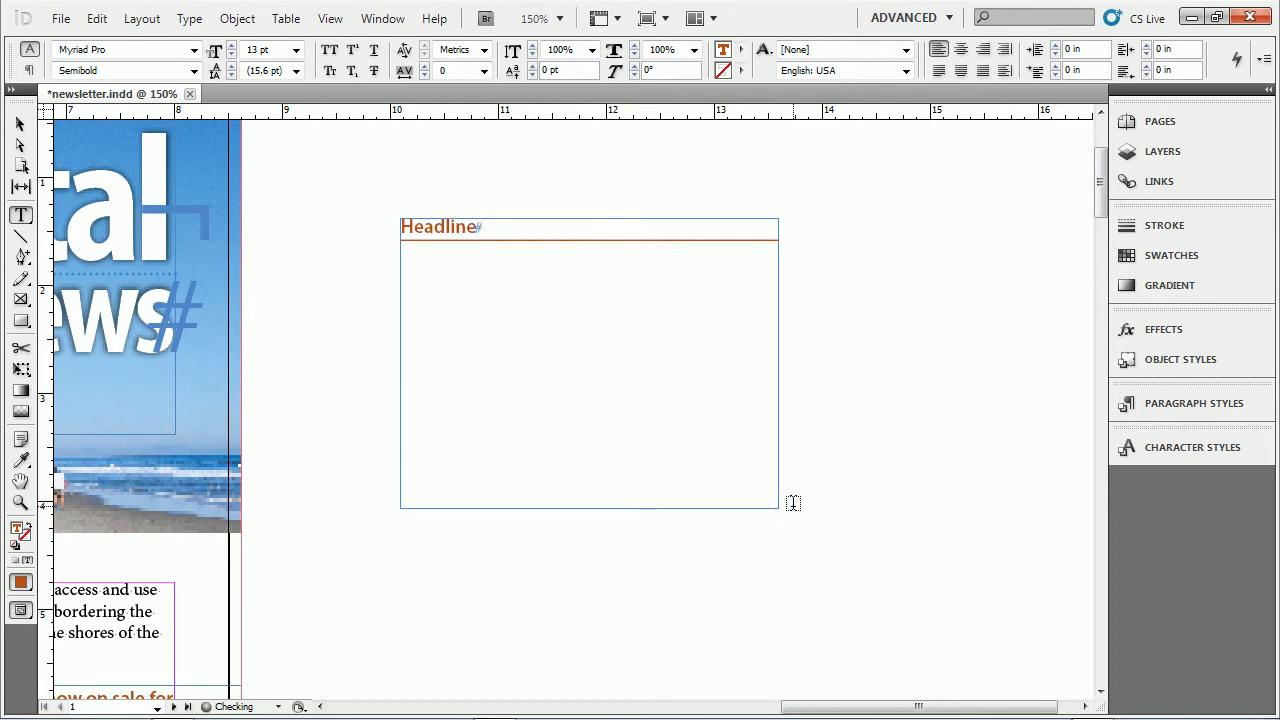
left_click(1192, 404)
type("W")
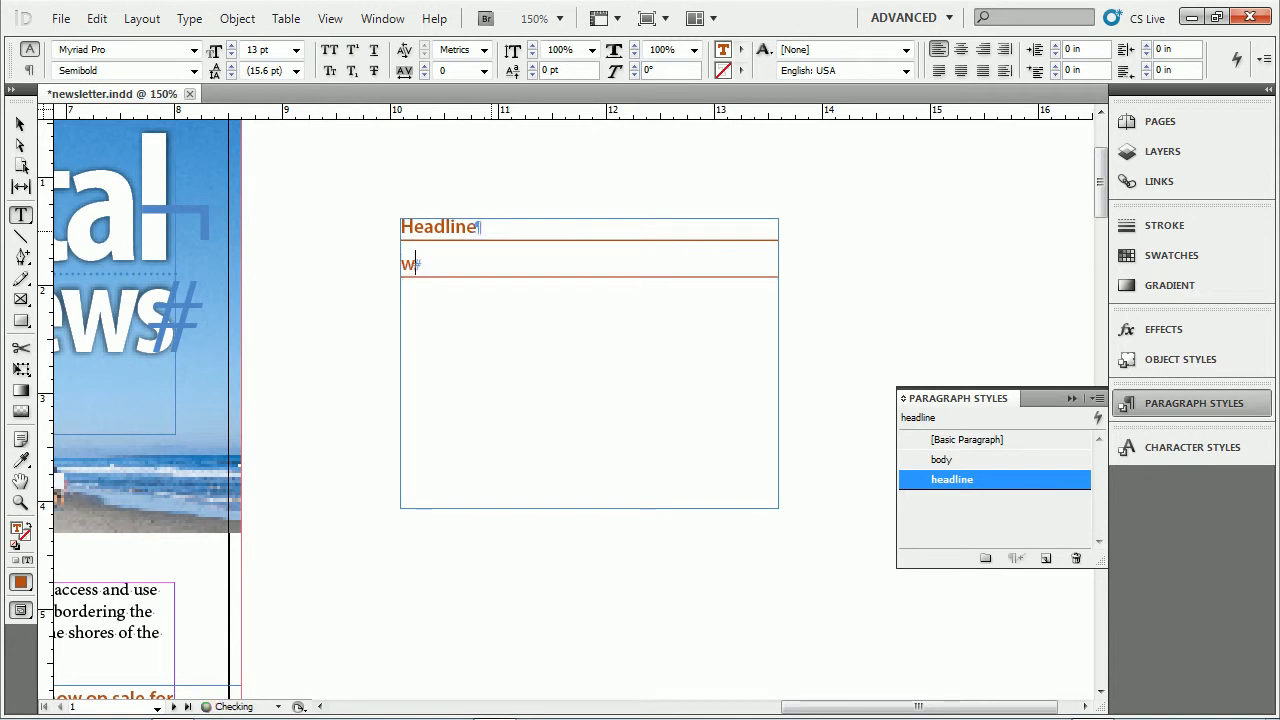
type("jbklebkhrbgk")
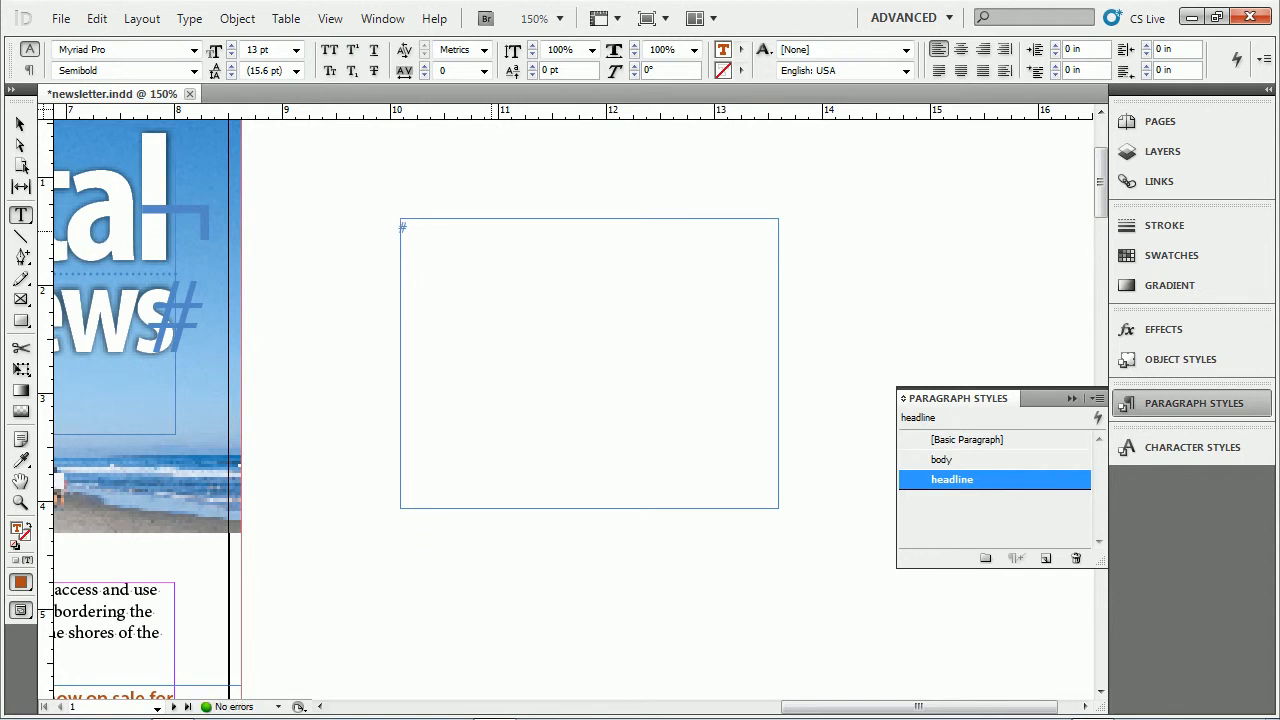
Step: Enter the word 'Headline' in the frame using the headline paragraph style
type("Headline")
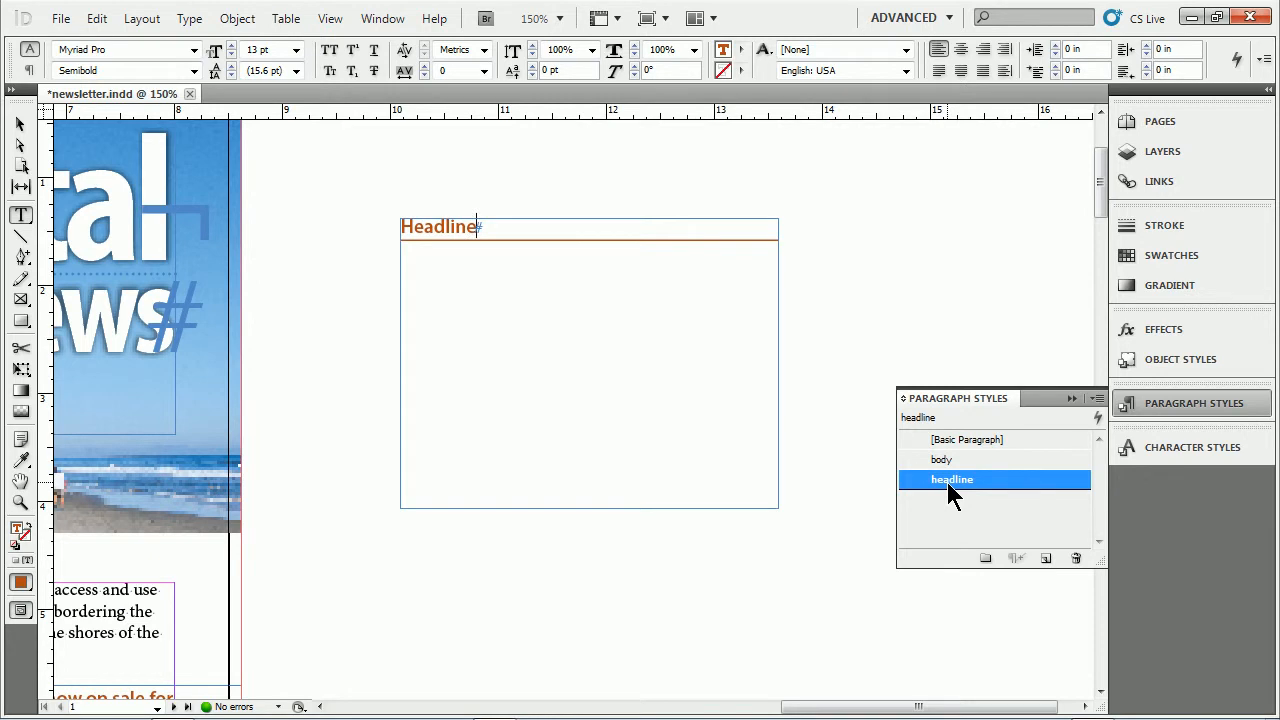
Step: Set the headline style's Next Style to body and confirm
double_click(952, 480)
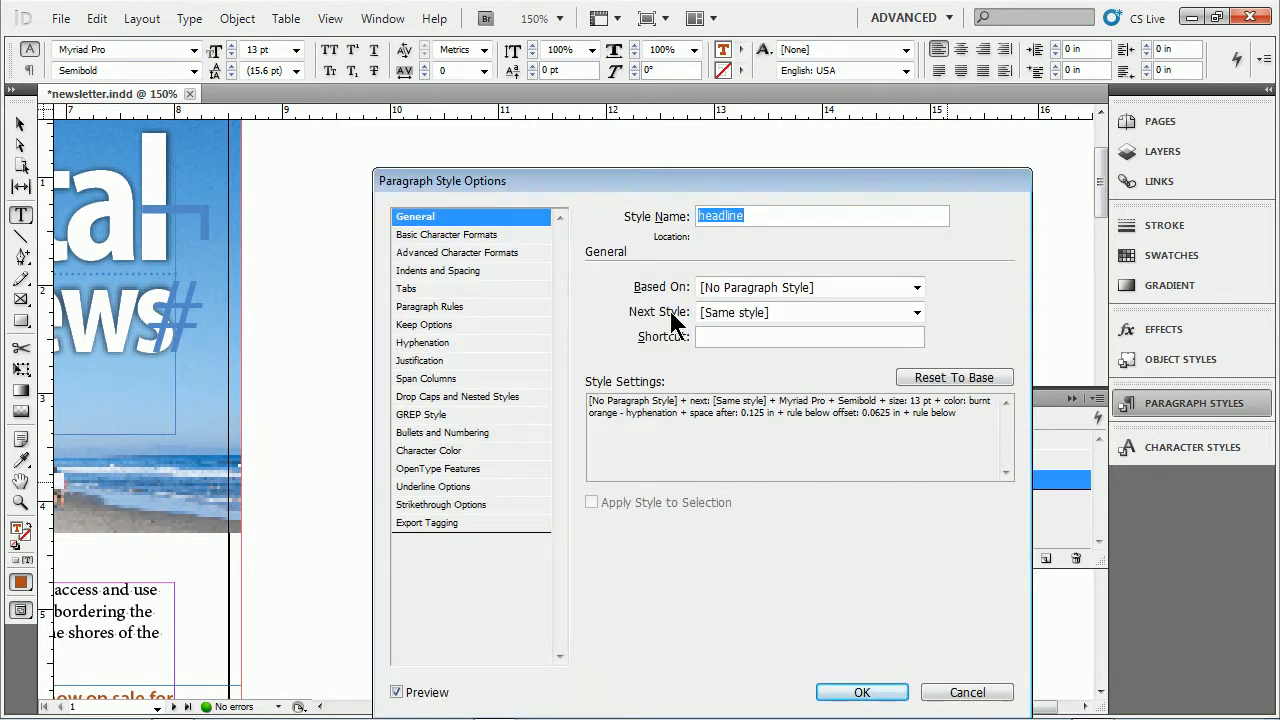
left_click(916, 312)
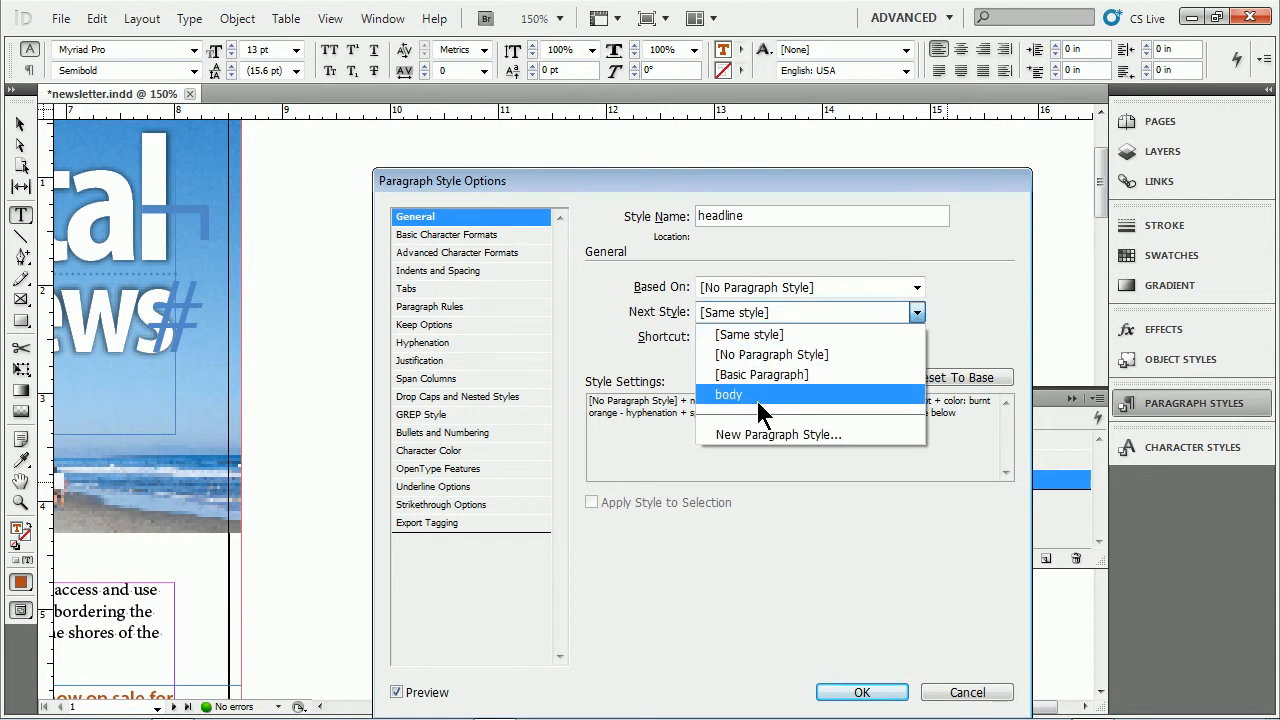
mouse_move(756, 344)
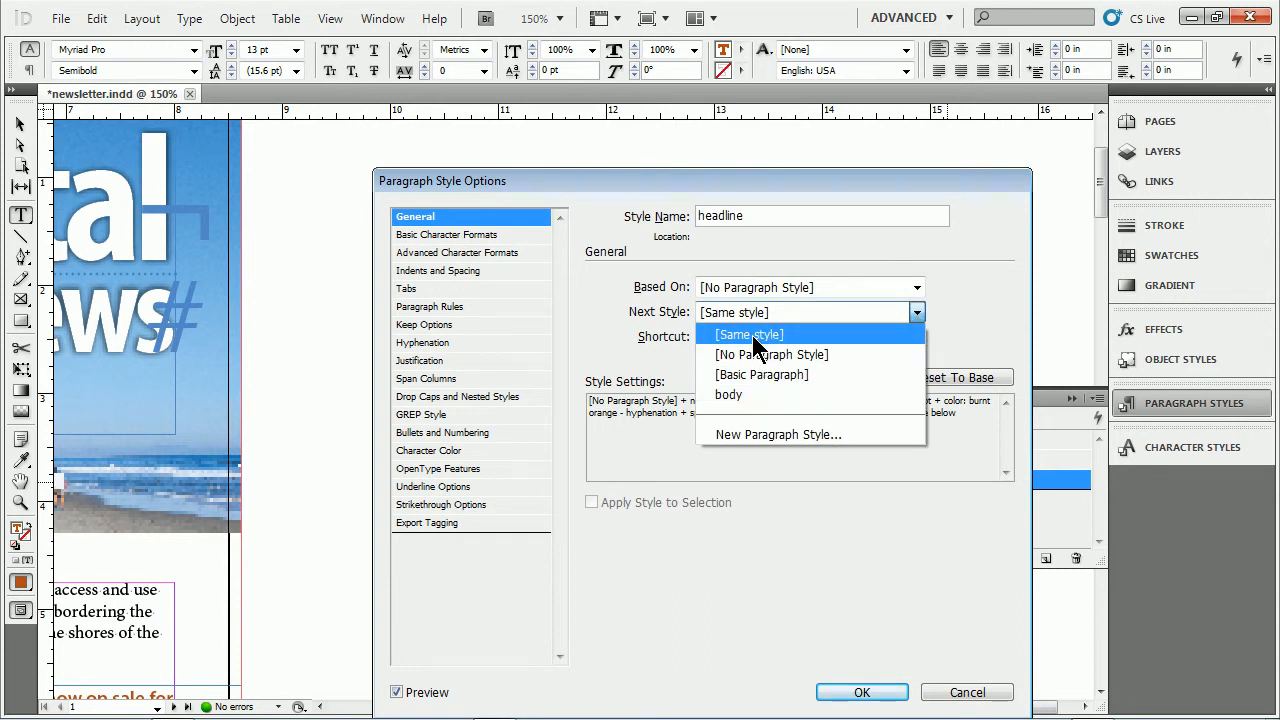
mouse_move(750, 396)
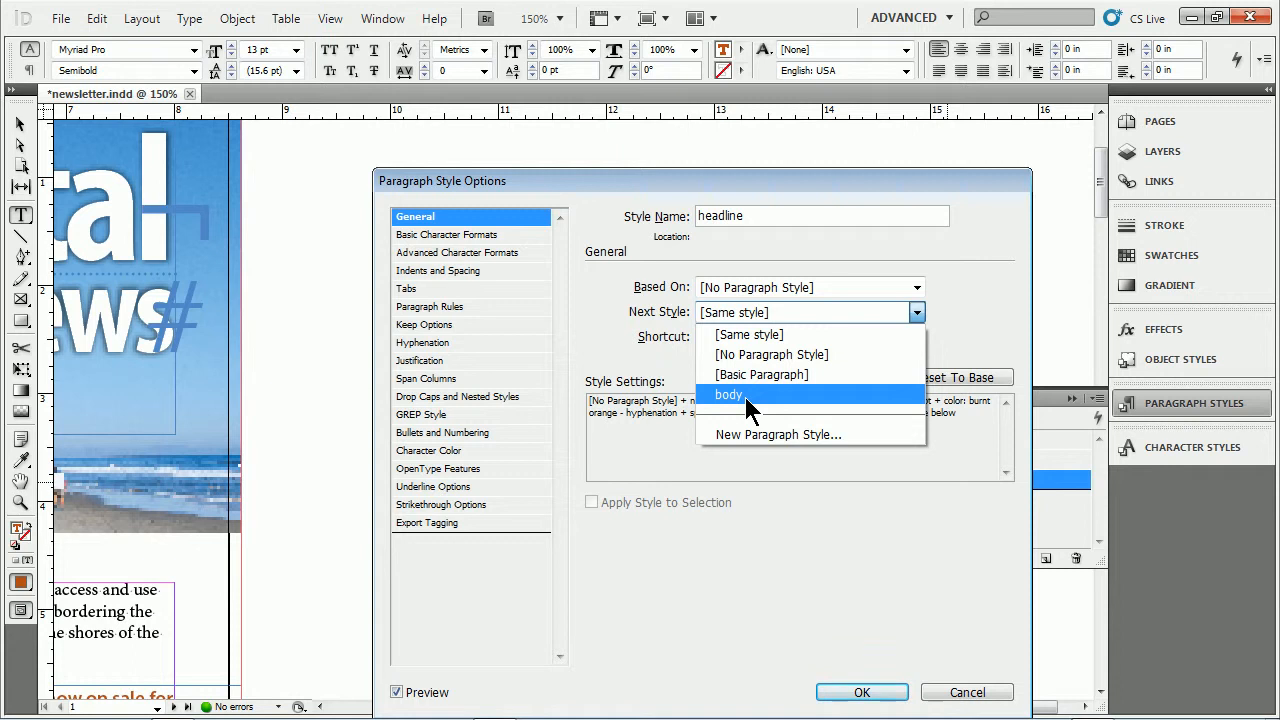
mouse_move(764, 448)
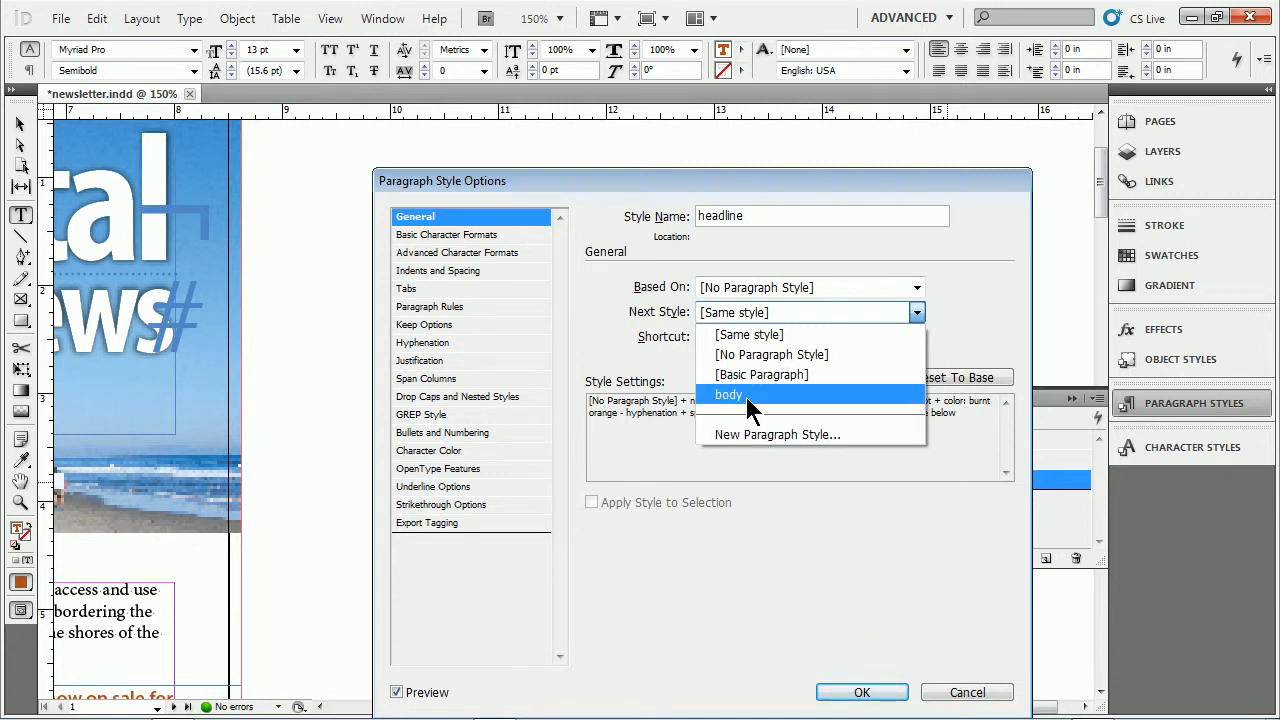
left_click(728, 394)
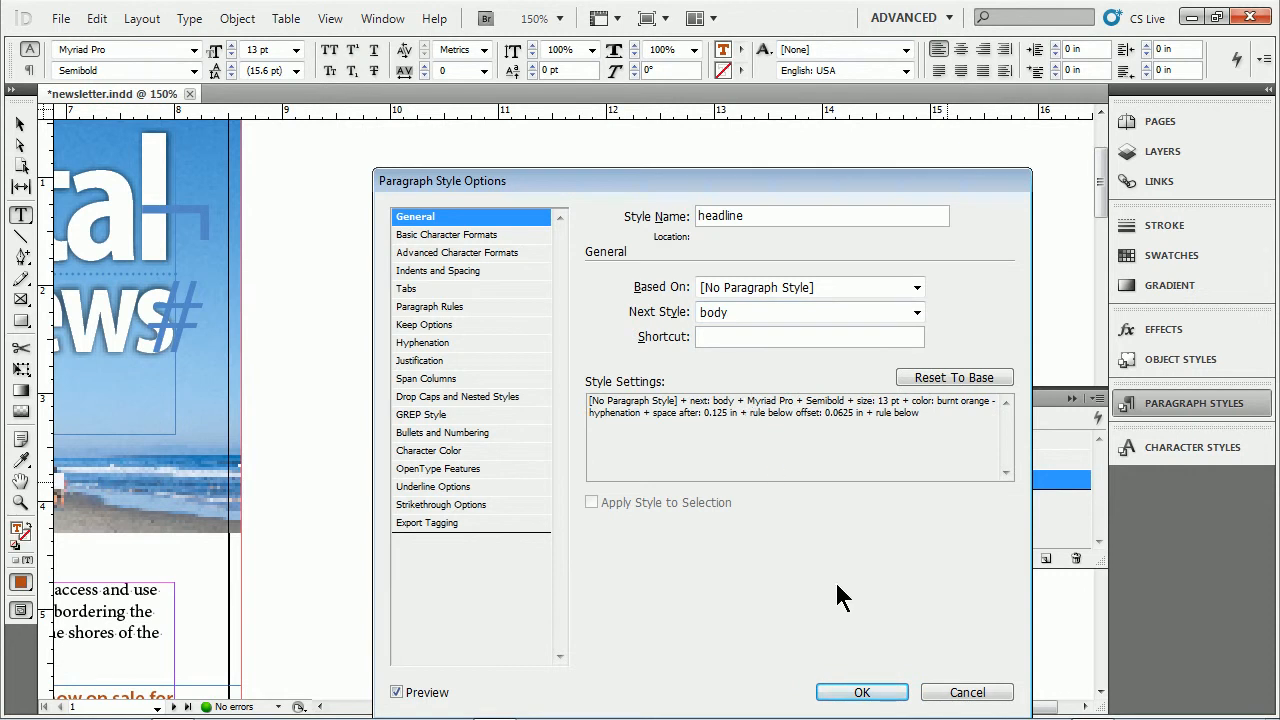
left_click(860, 692)
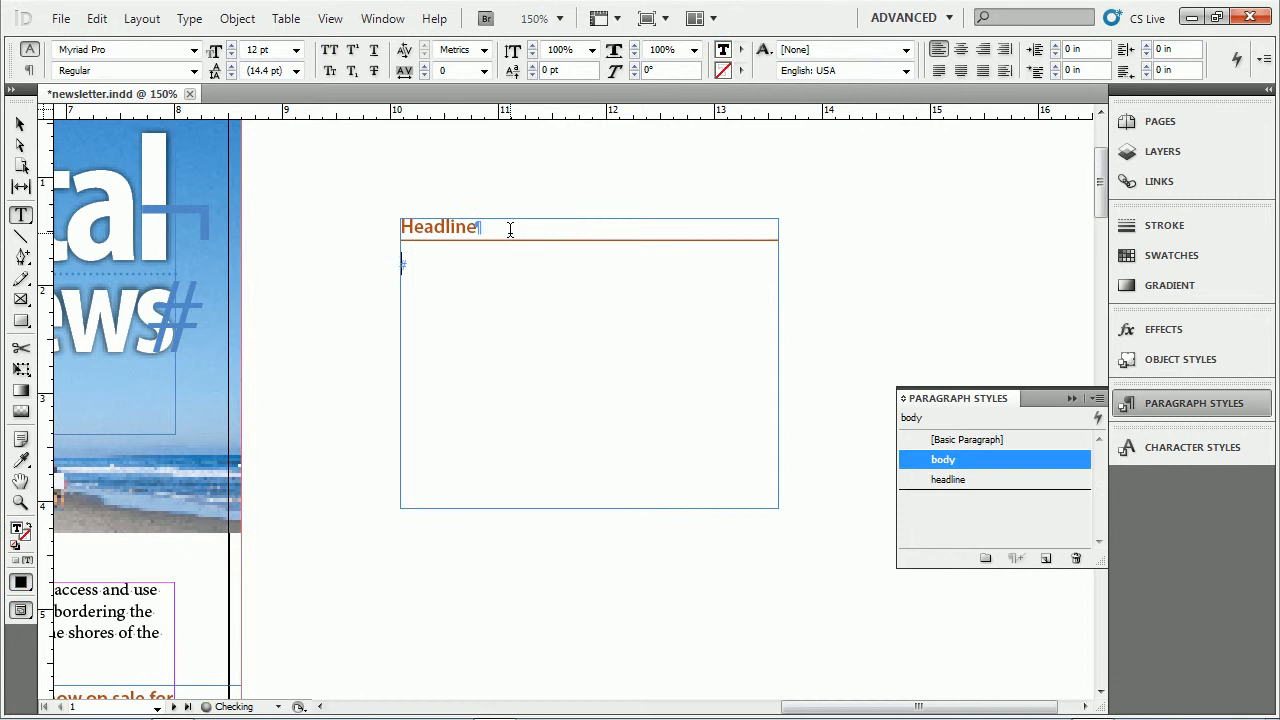
Step: Add body filler paragraphs, another 'Headline' and 'text' line, then select all frame text
type("len gkljb gkjb gkjwk ,, w,")
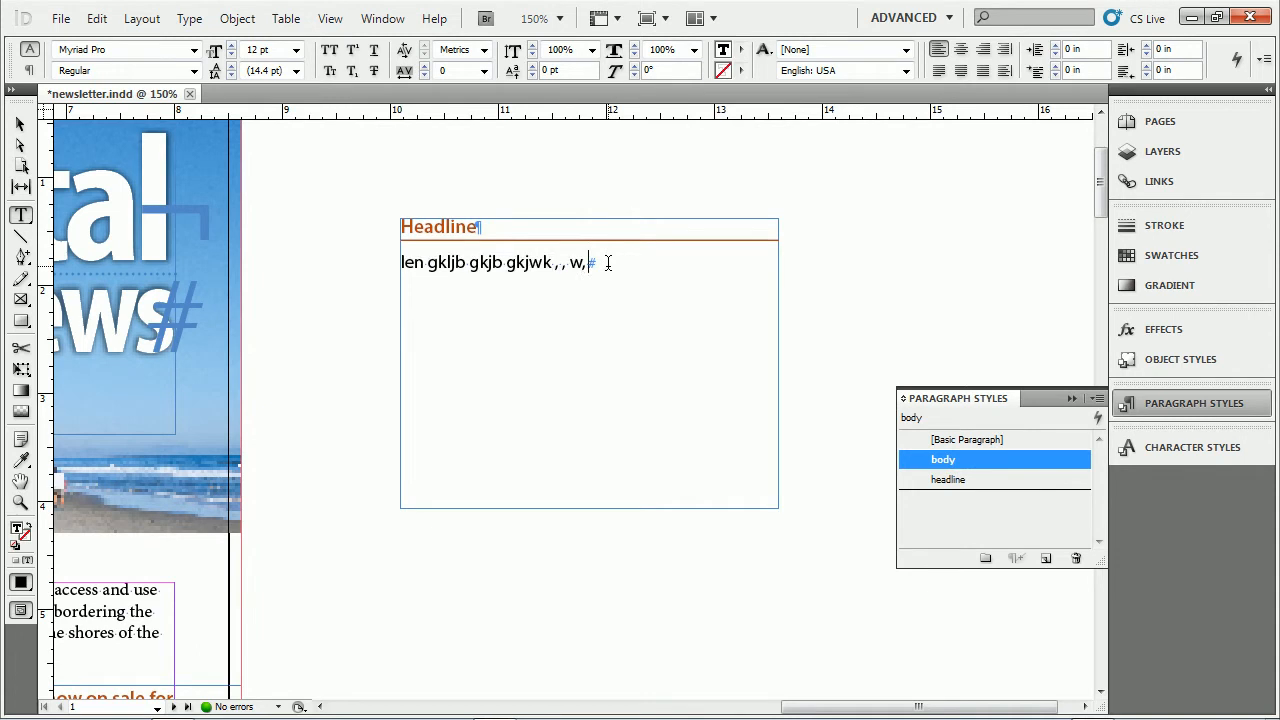
type("ryjhtjwtuj")
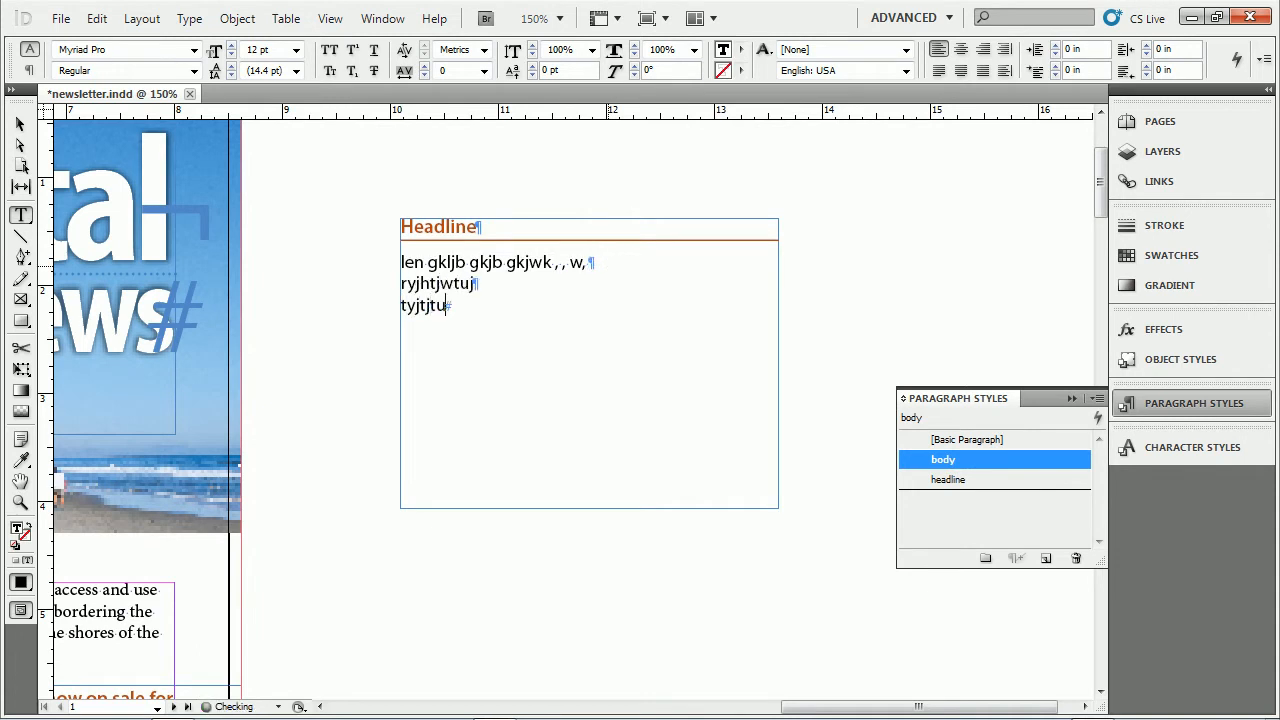
type("ykykuu,")
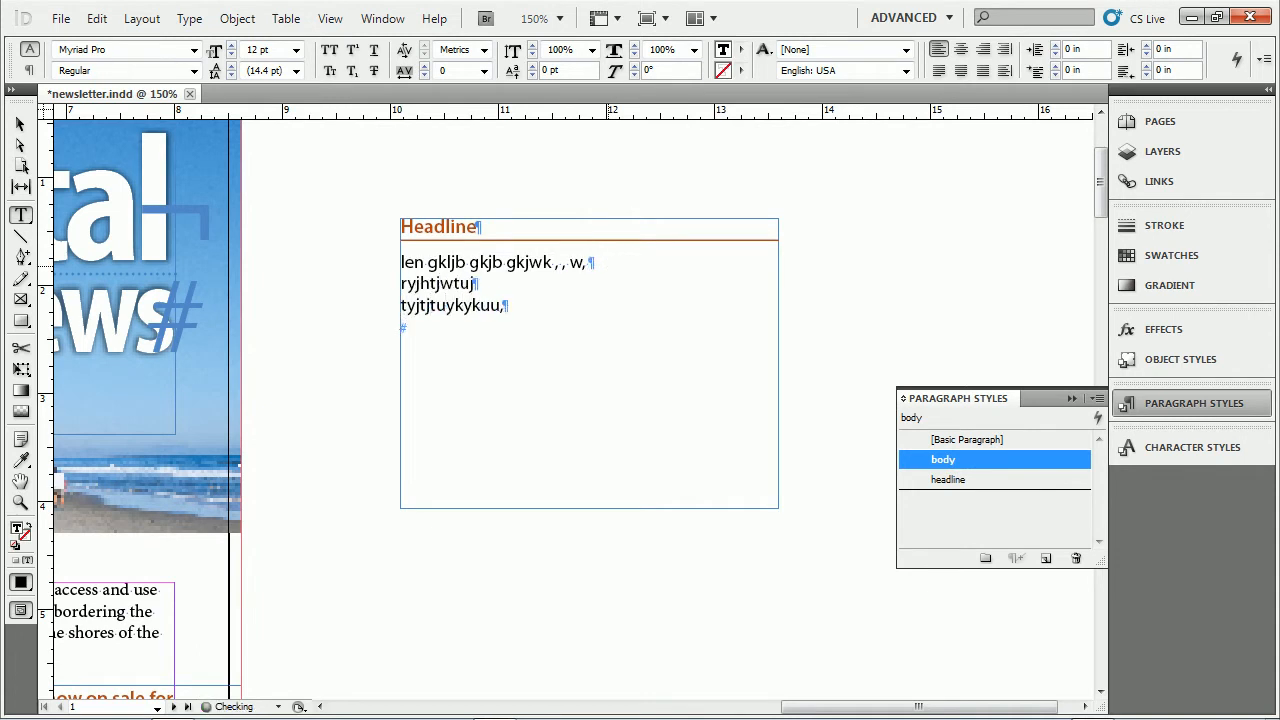
type("Headline")
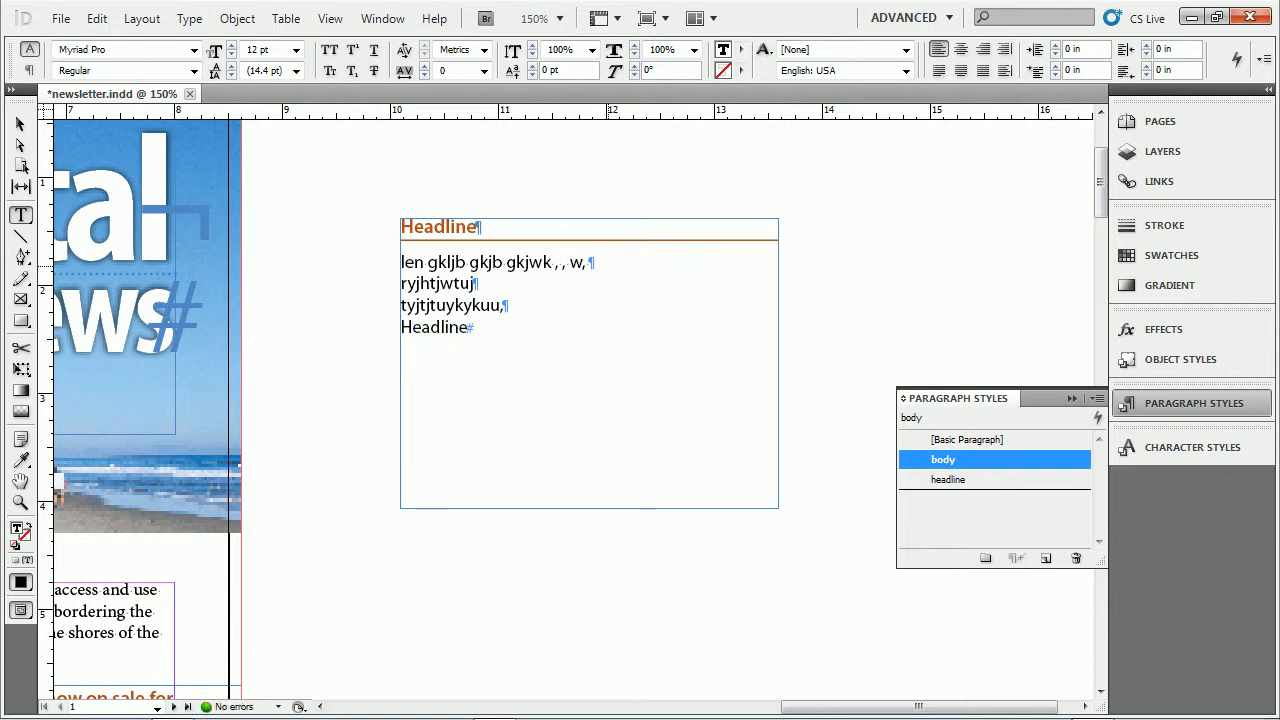
type("text")
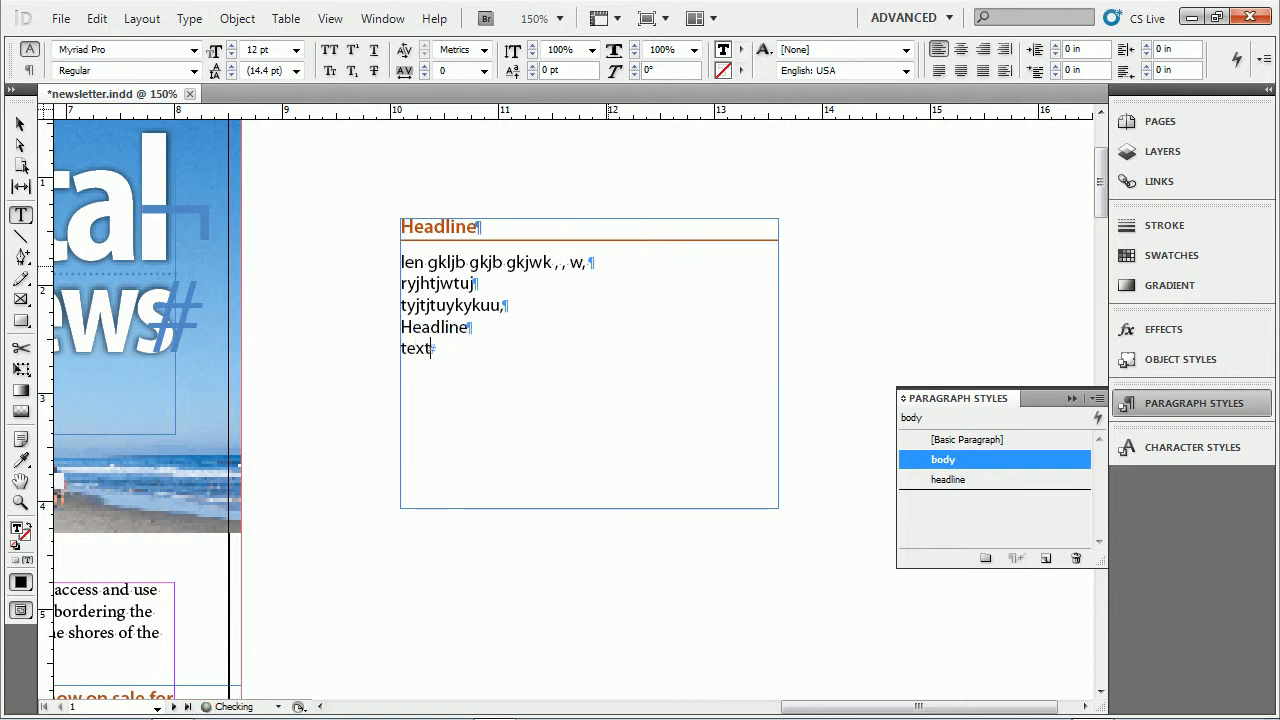
left_click_drag(400, 262, 436, 348)
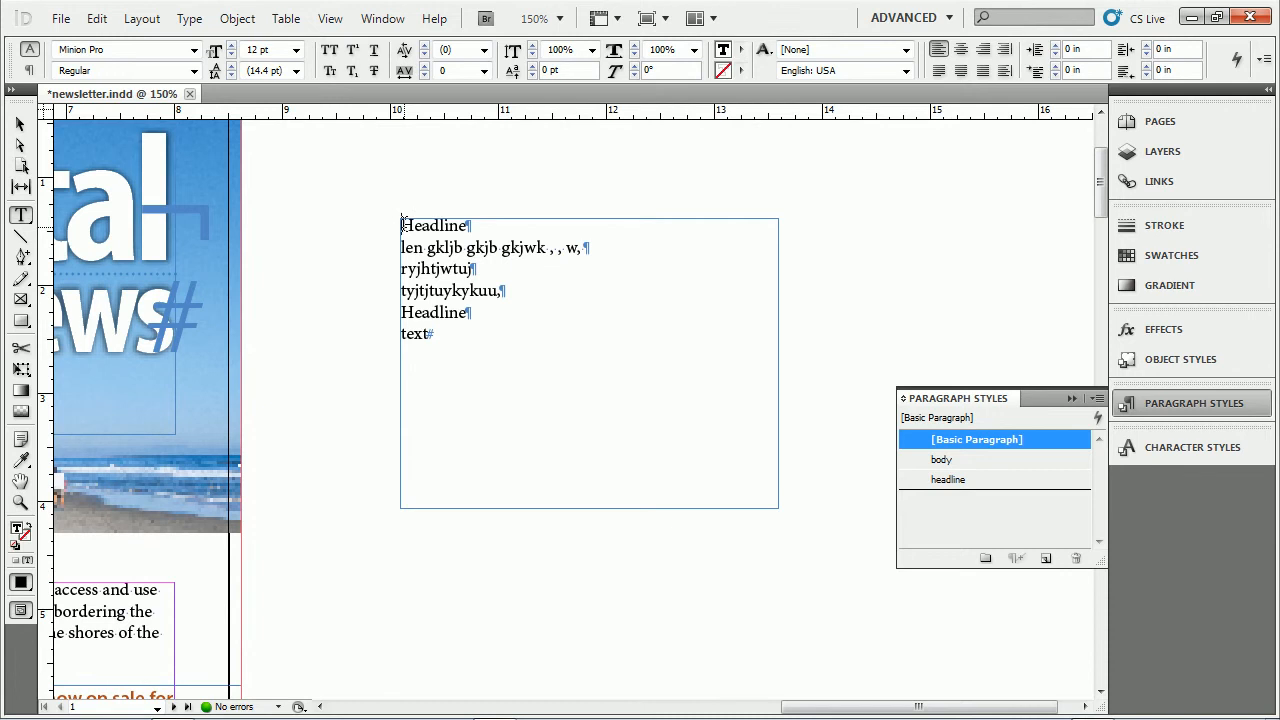
Step: Apply 'headline' then Next Style to each Headline and its following paragraph
left_click_drag(404, 224, 584, 248)
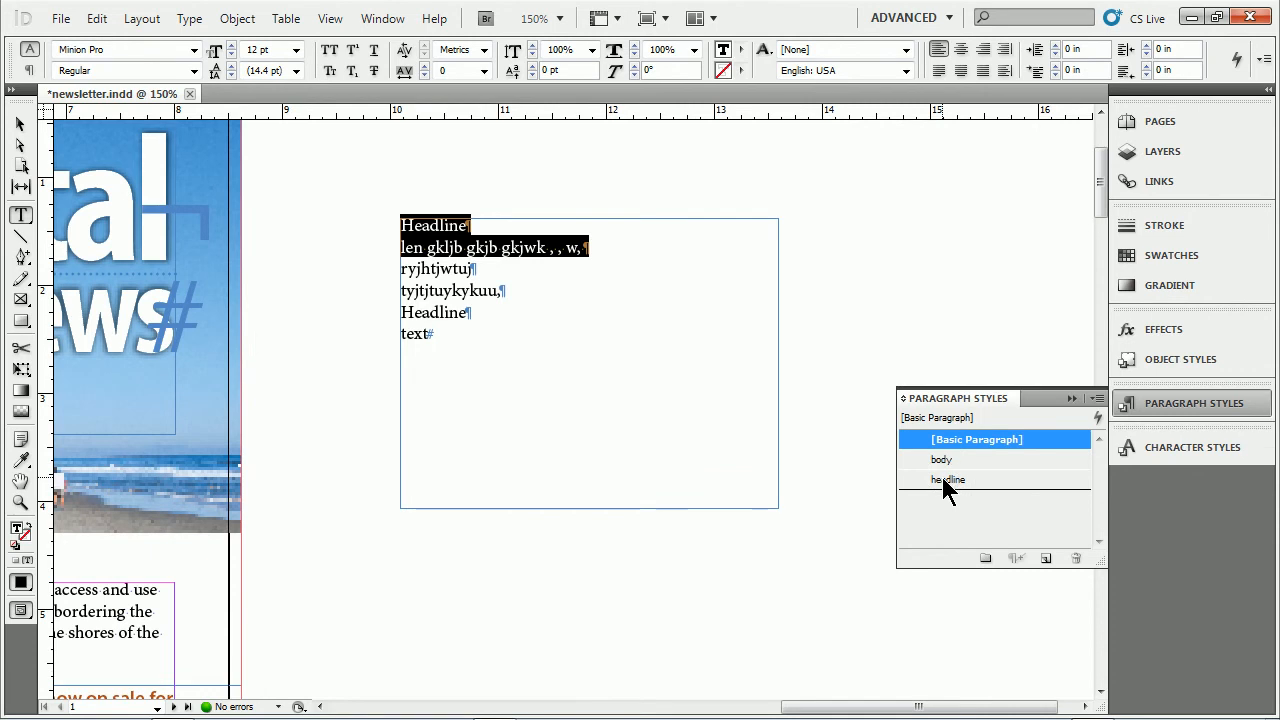
right_click(948, 480)
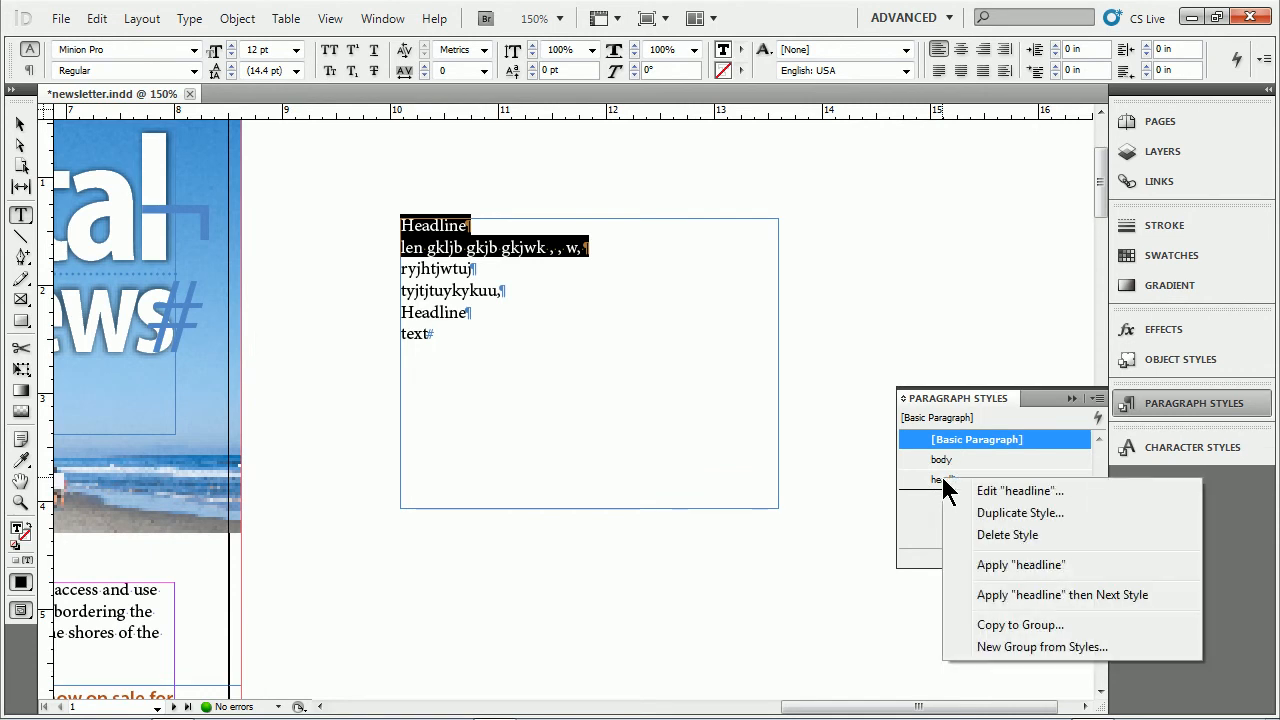
mouse_move(1062, 594)
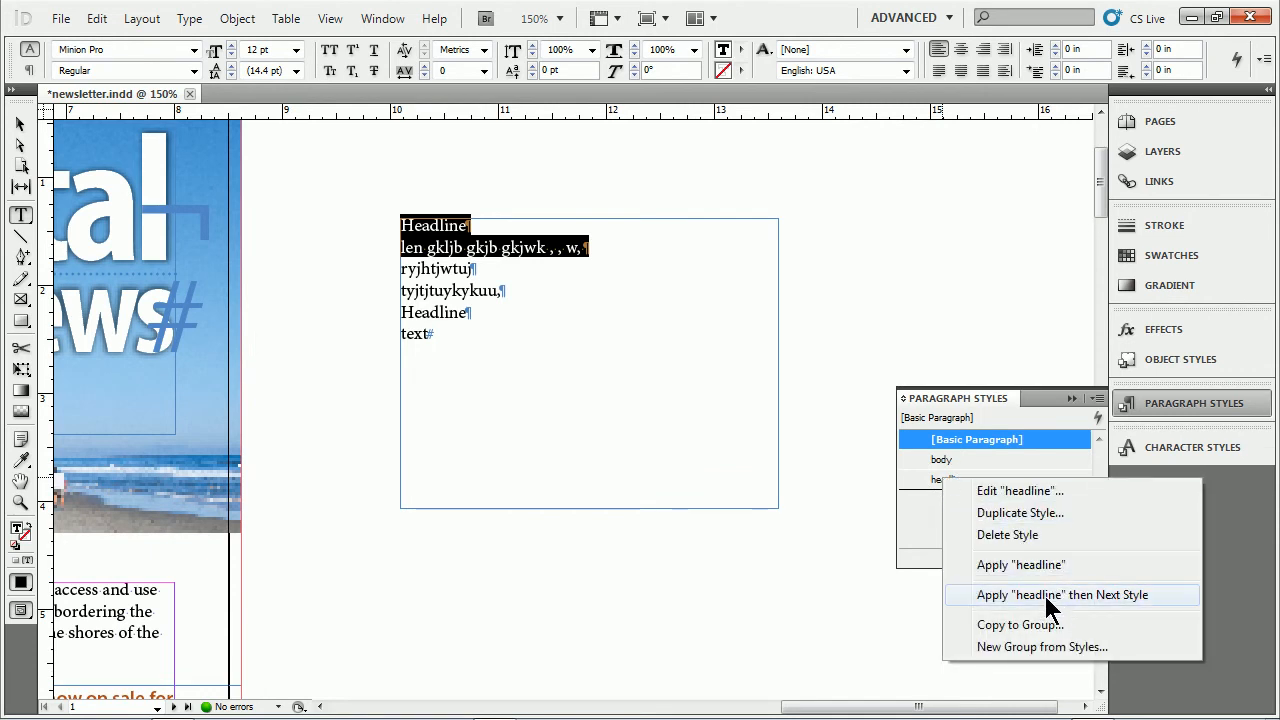
mouse_move(1118, 608)
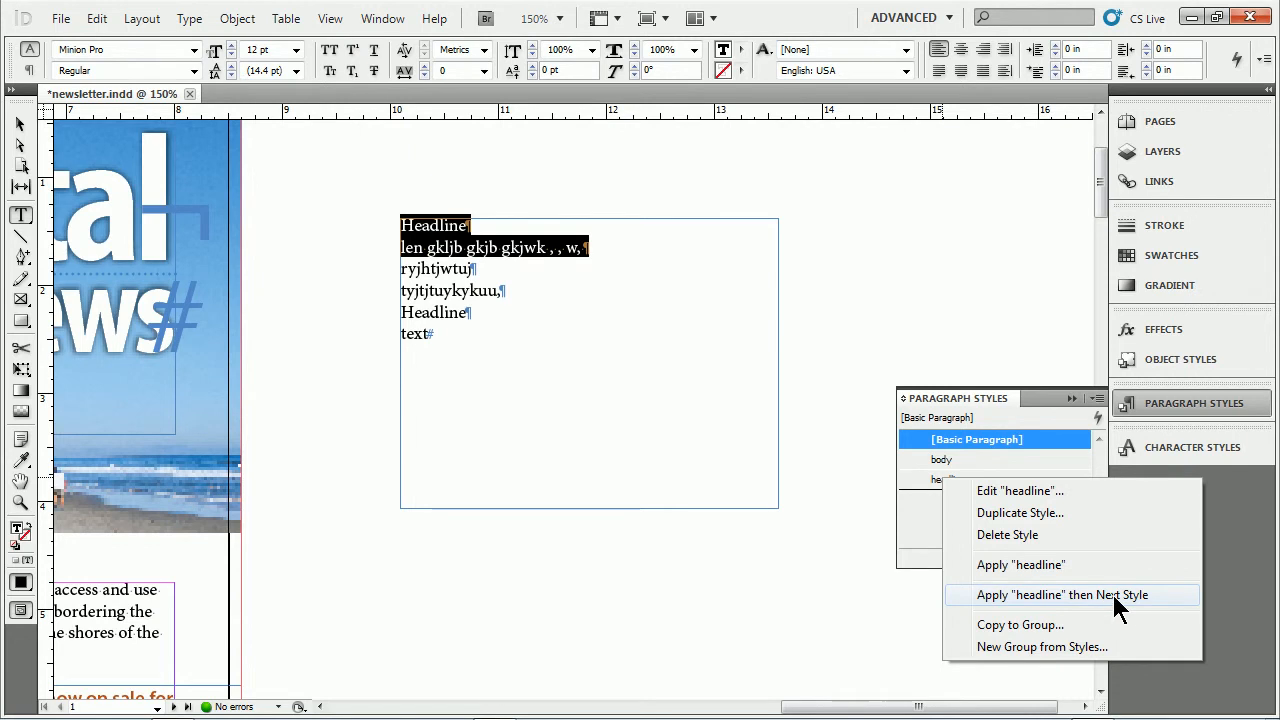
left_click(1062, 594)
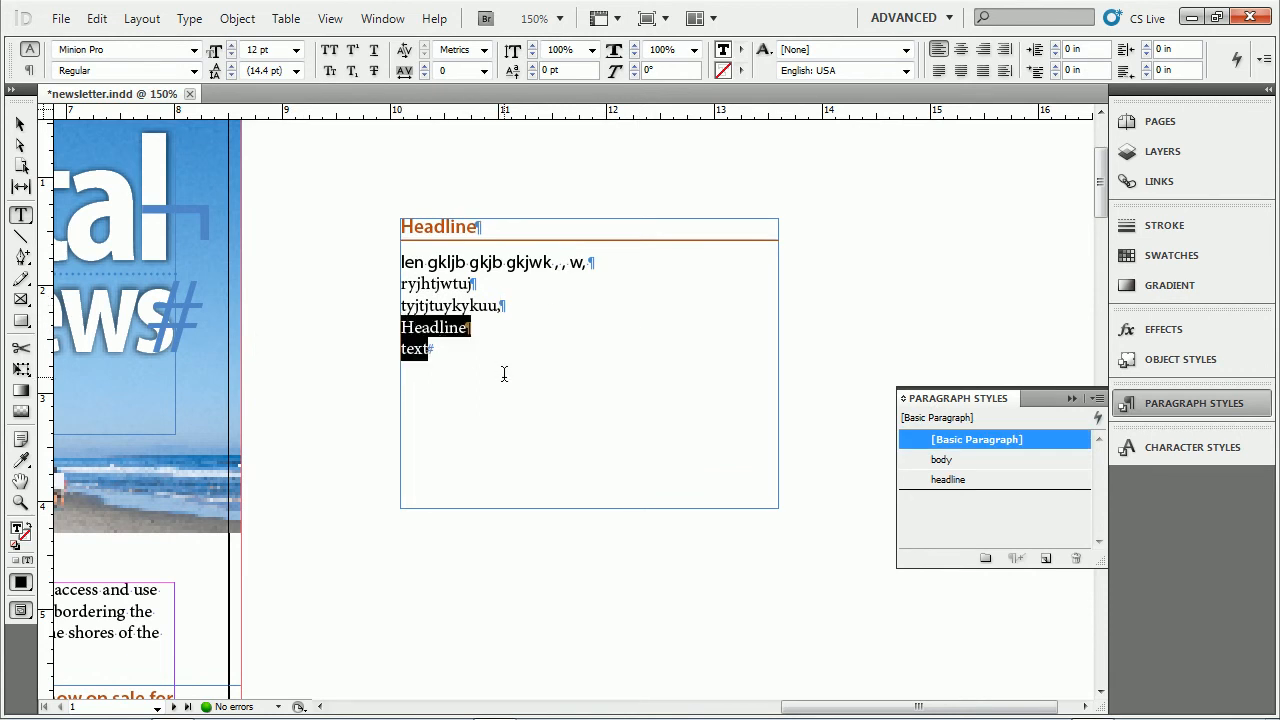
right_click(948, 480)
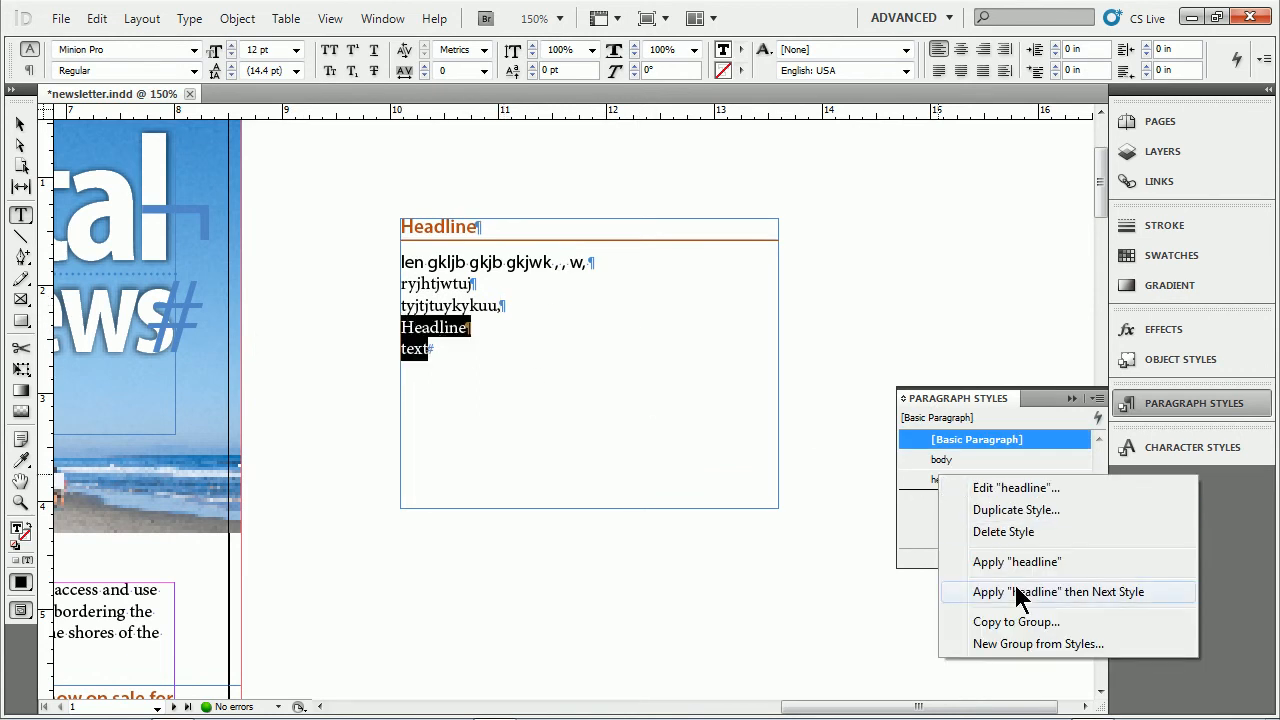
left_click(1058, 592)
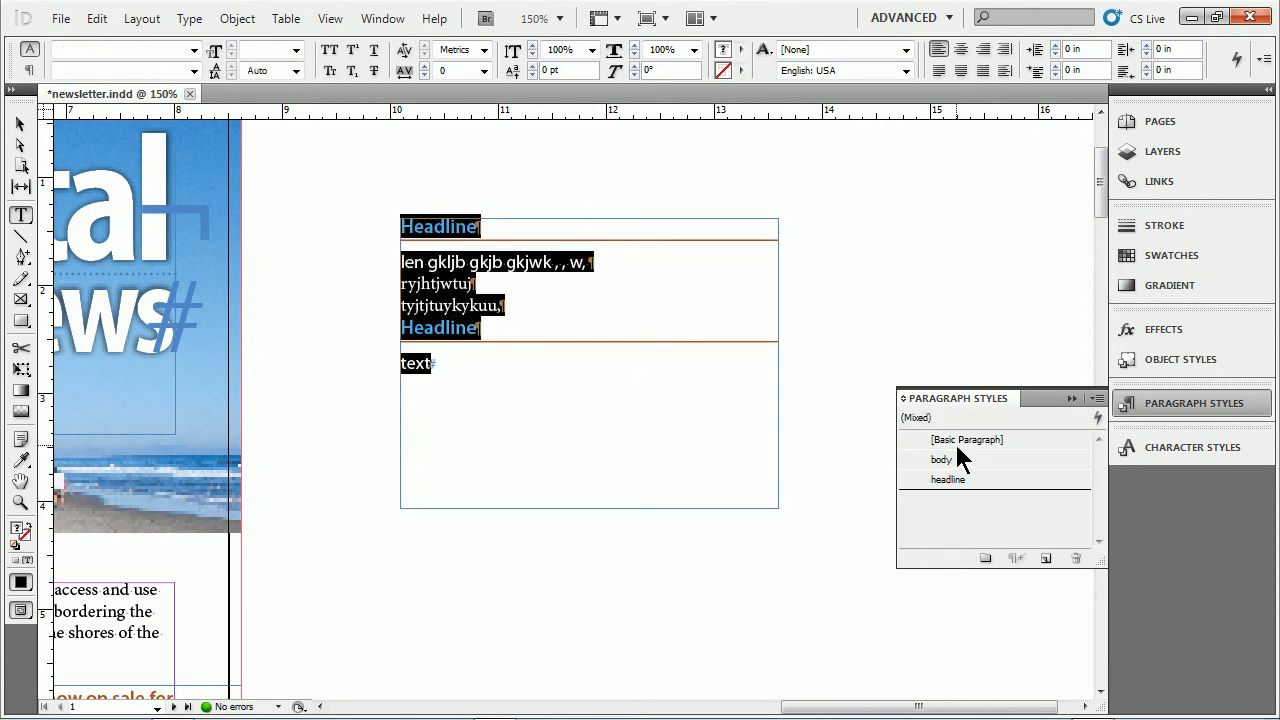
Step: Reset the selection to [Basic Paragraph], reapply 'headline' then Next Style, and check a body paragraph
left_click(976, 440)
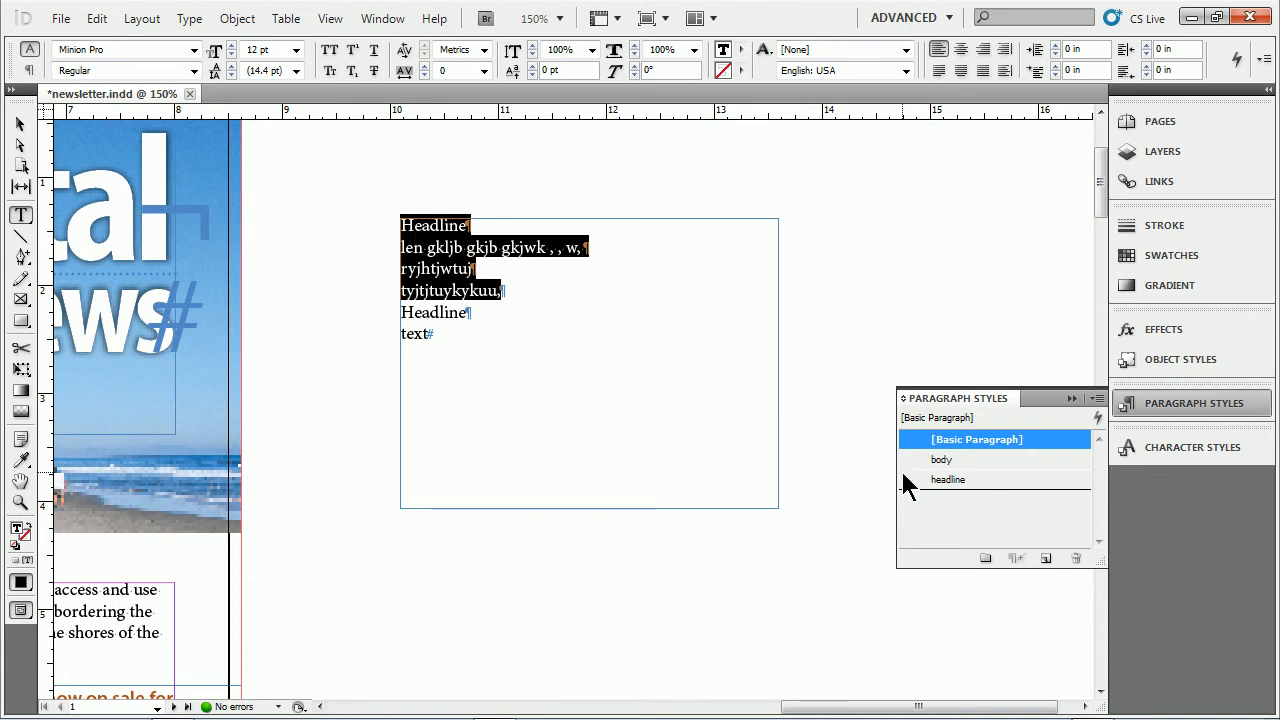
right_click(948, 480)
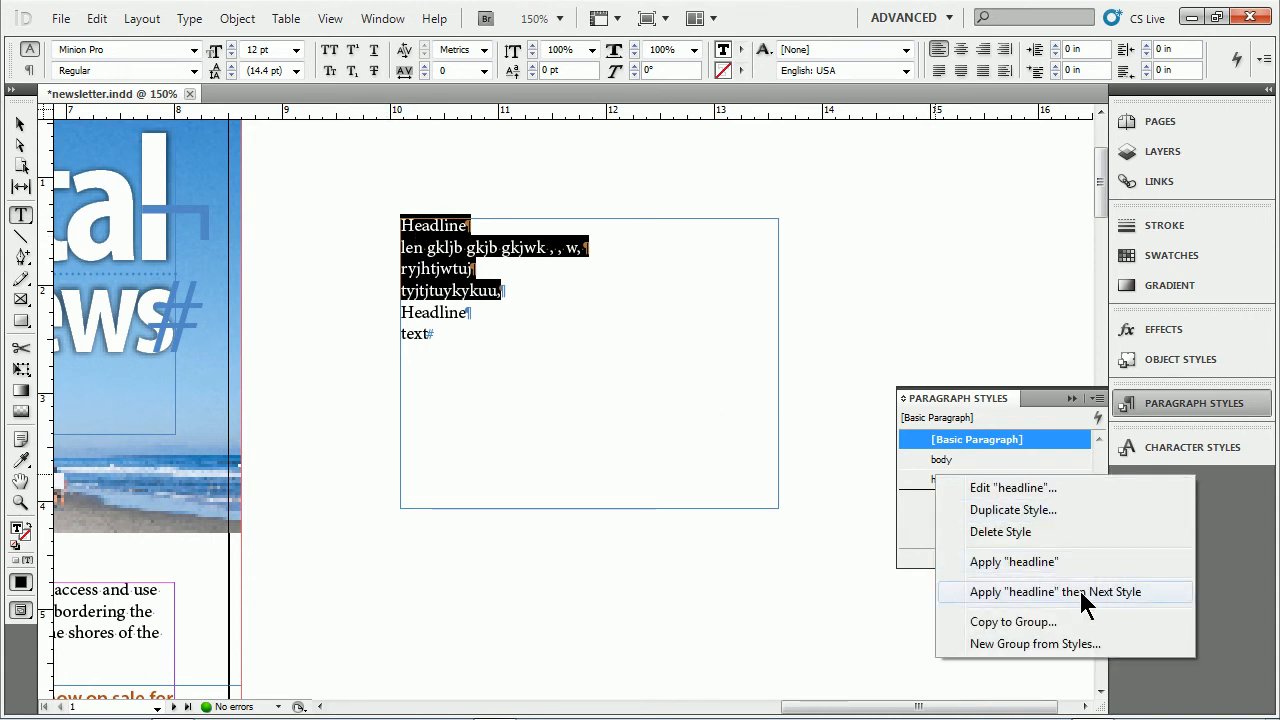
left_click(1056, 592)
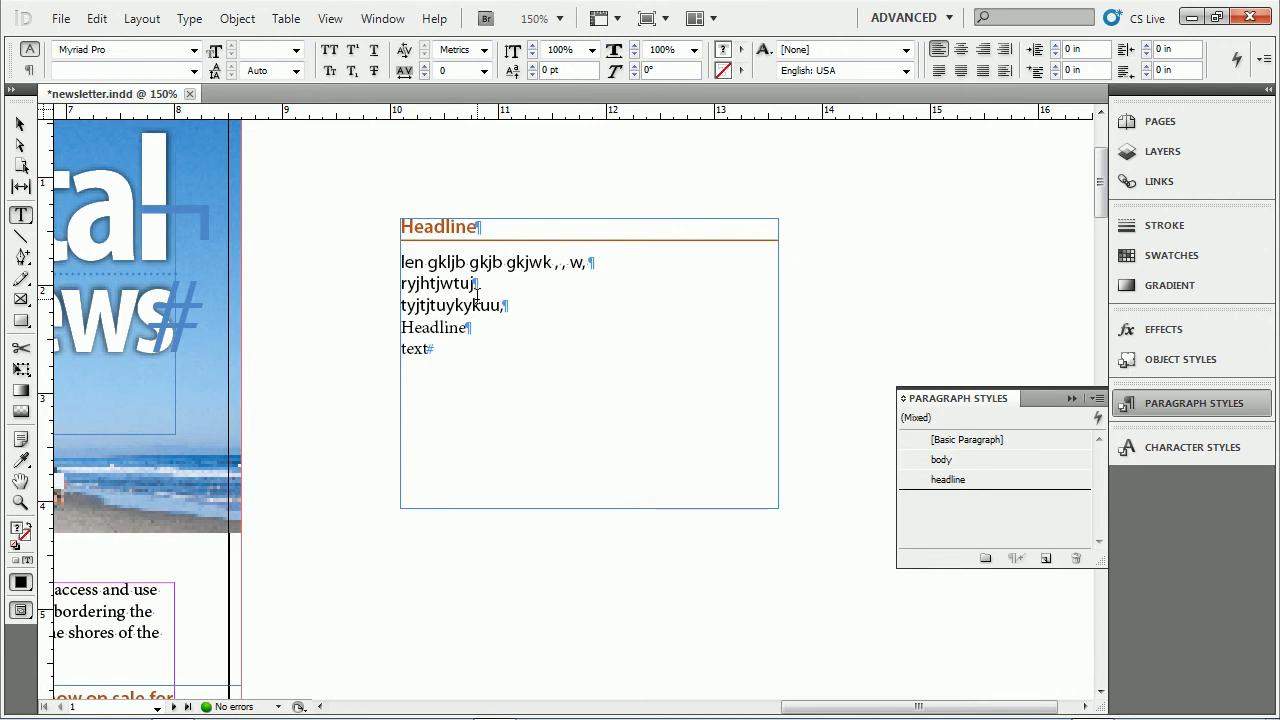
left_click(942, 458)
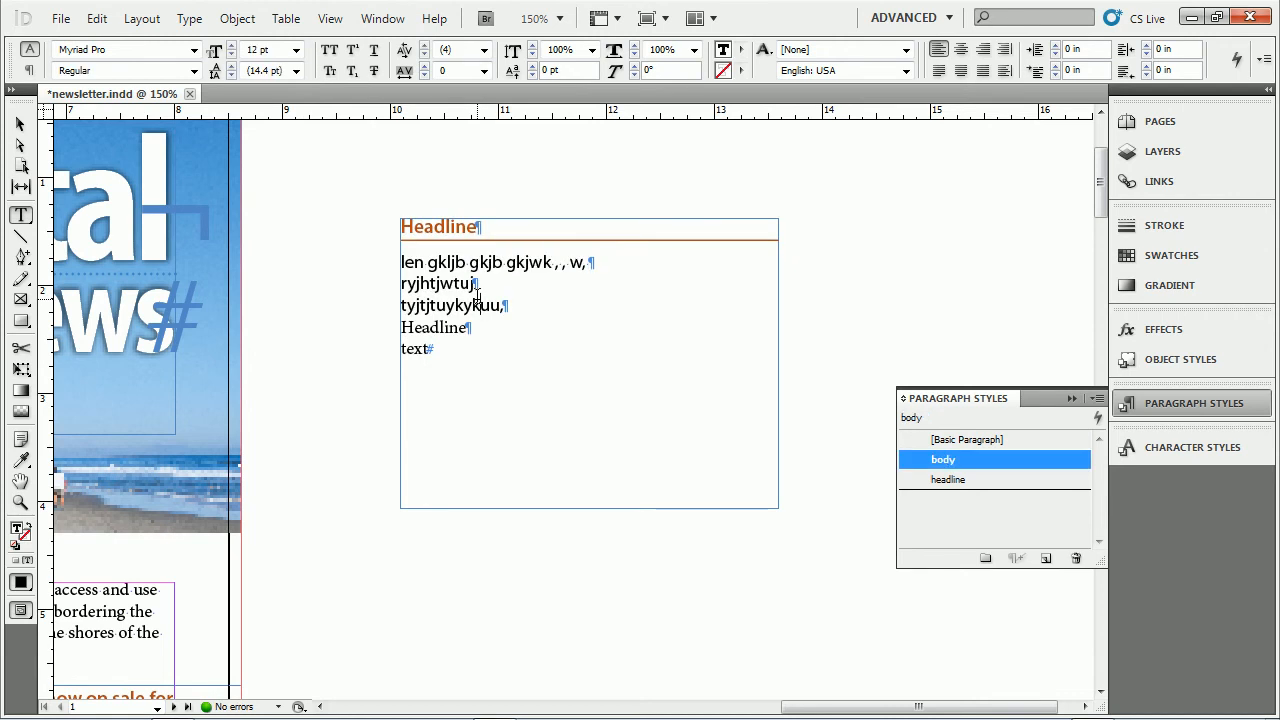